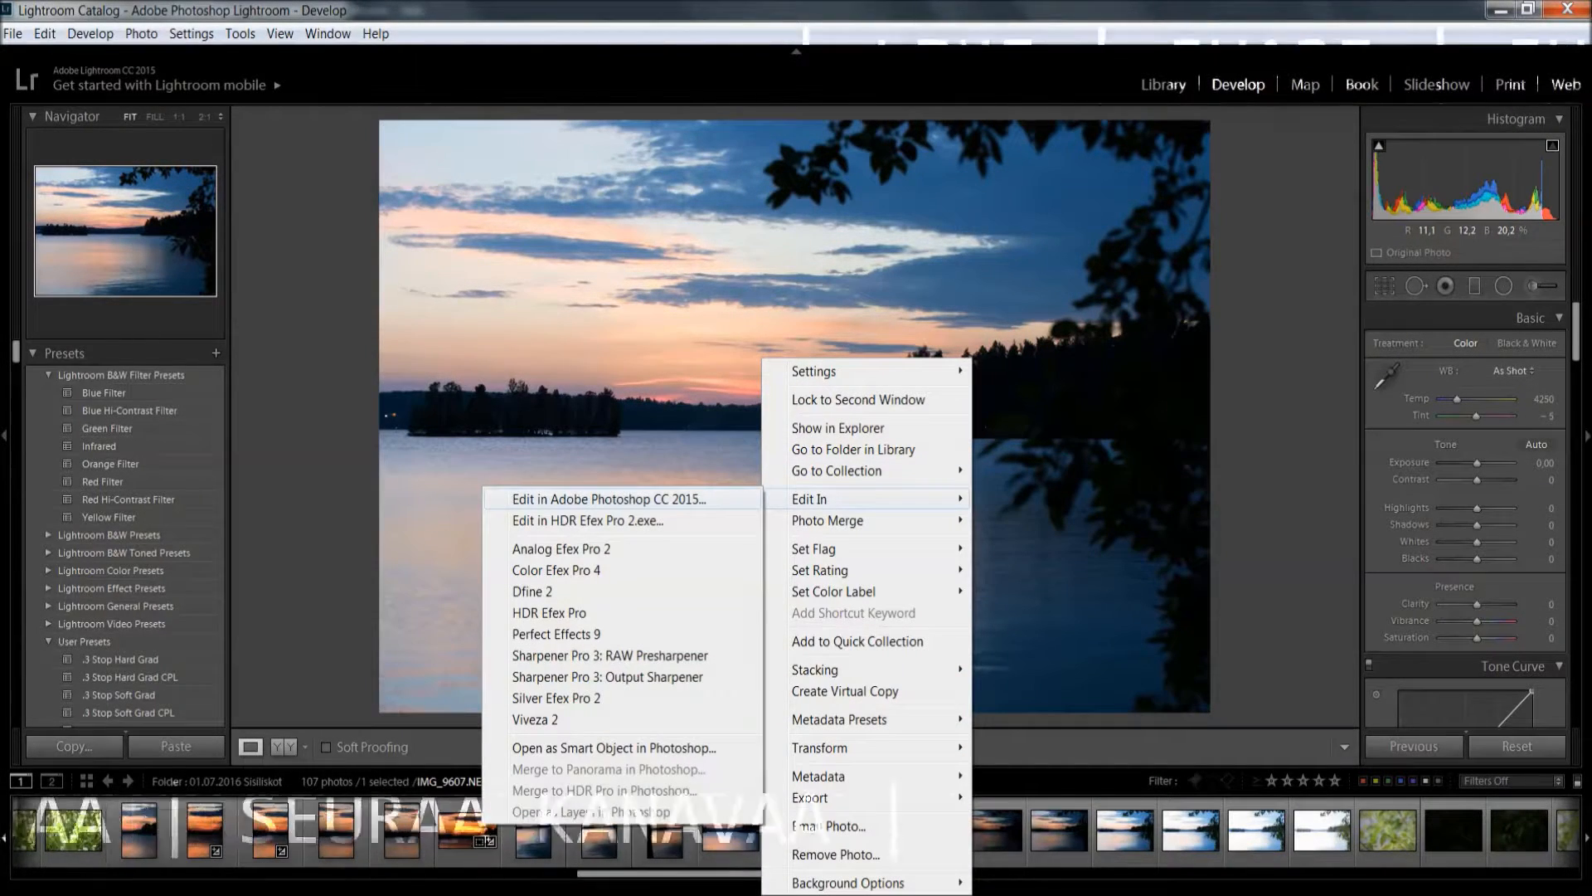
- Send the lake sunset photo from Lightroom to Photoshop CC 2015 via Edit In
click(607, 499)
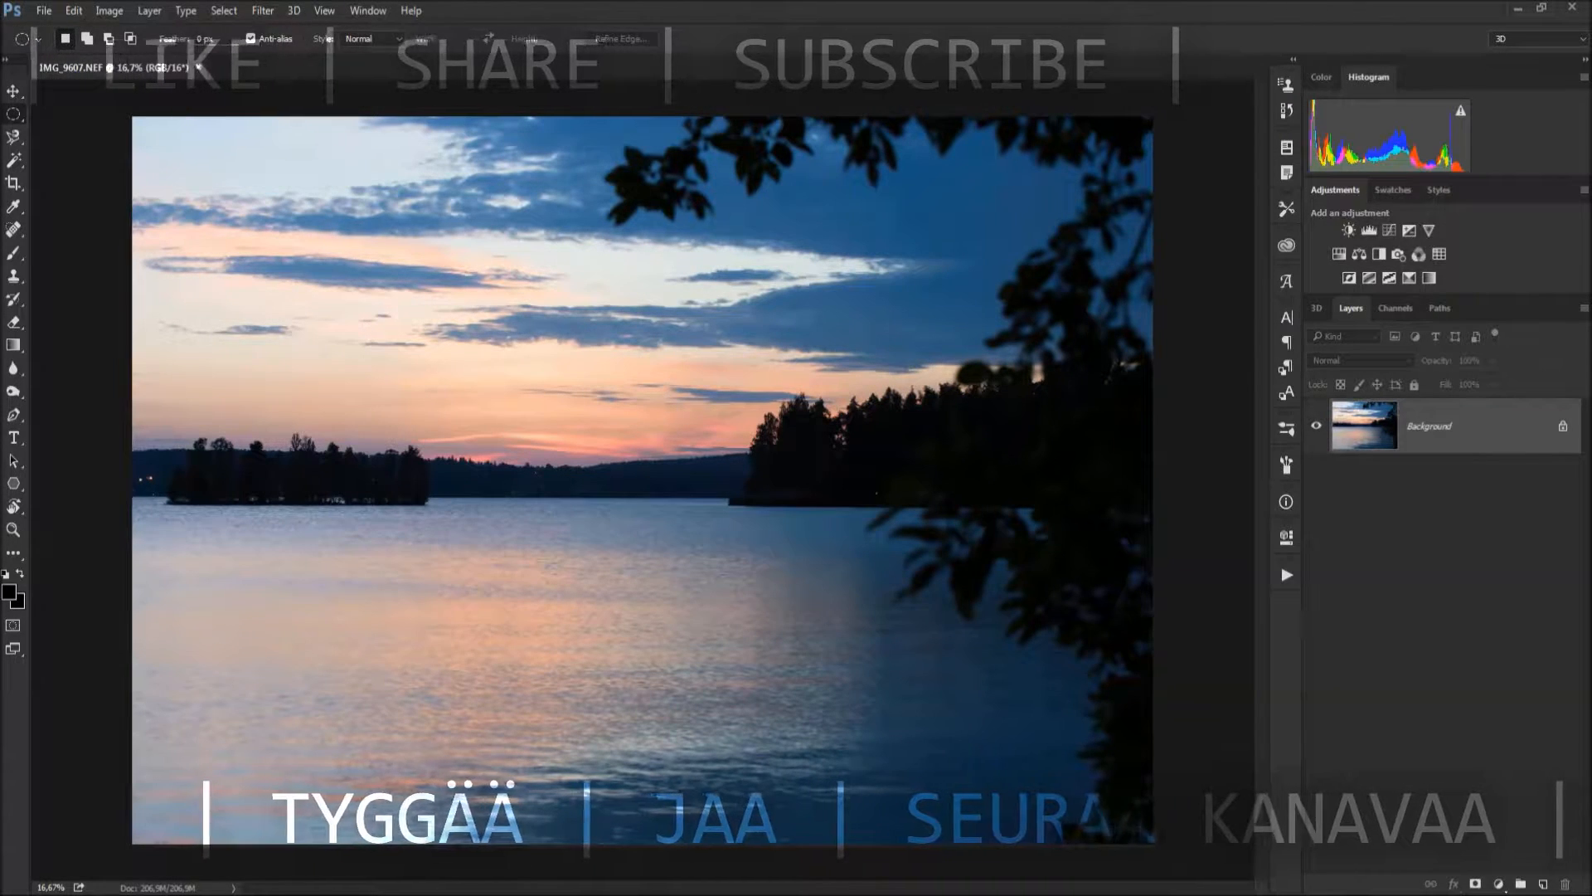
- Resize the 7360 × 4912 px photo to a smaller width (35) with Resample on
click(110, 10)
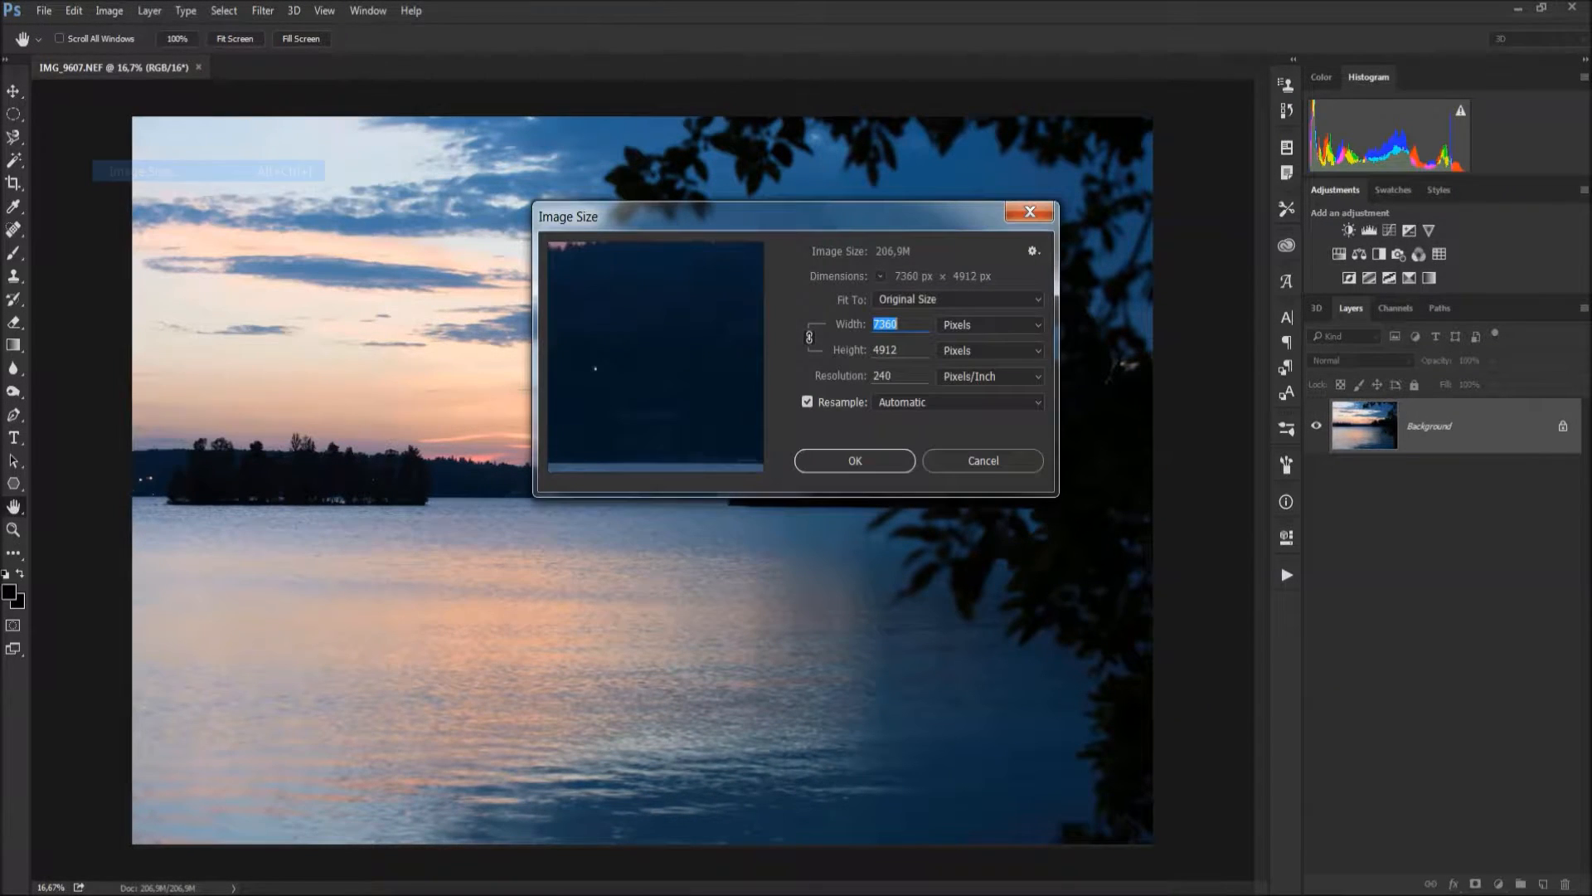
text(35)
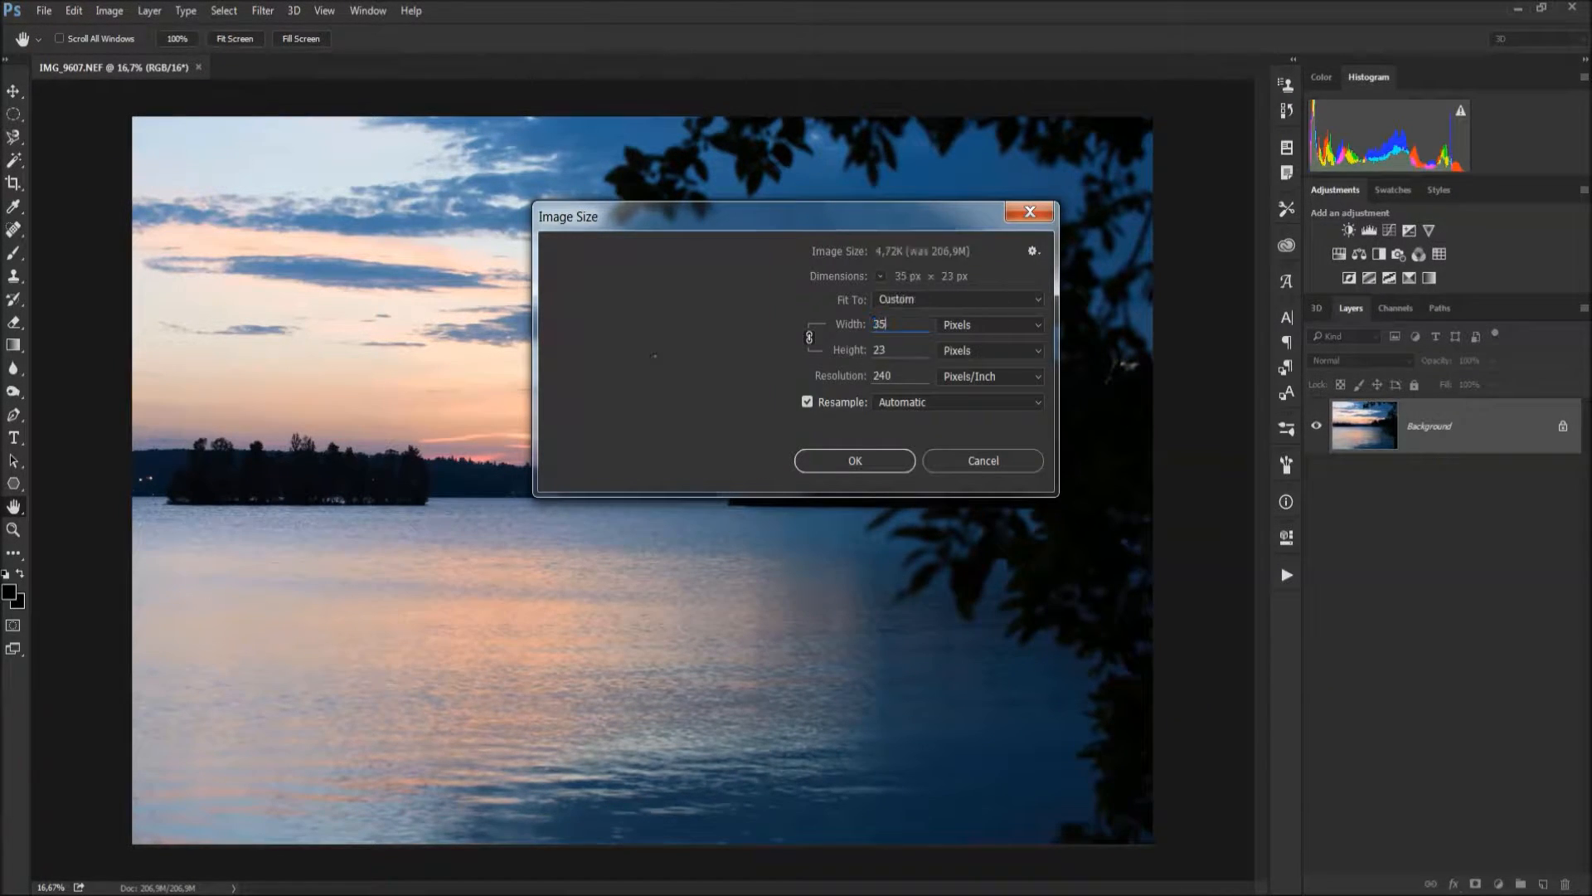
click(854, 460)
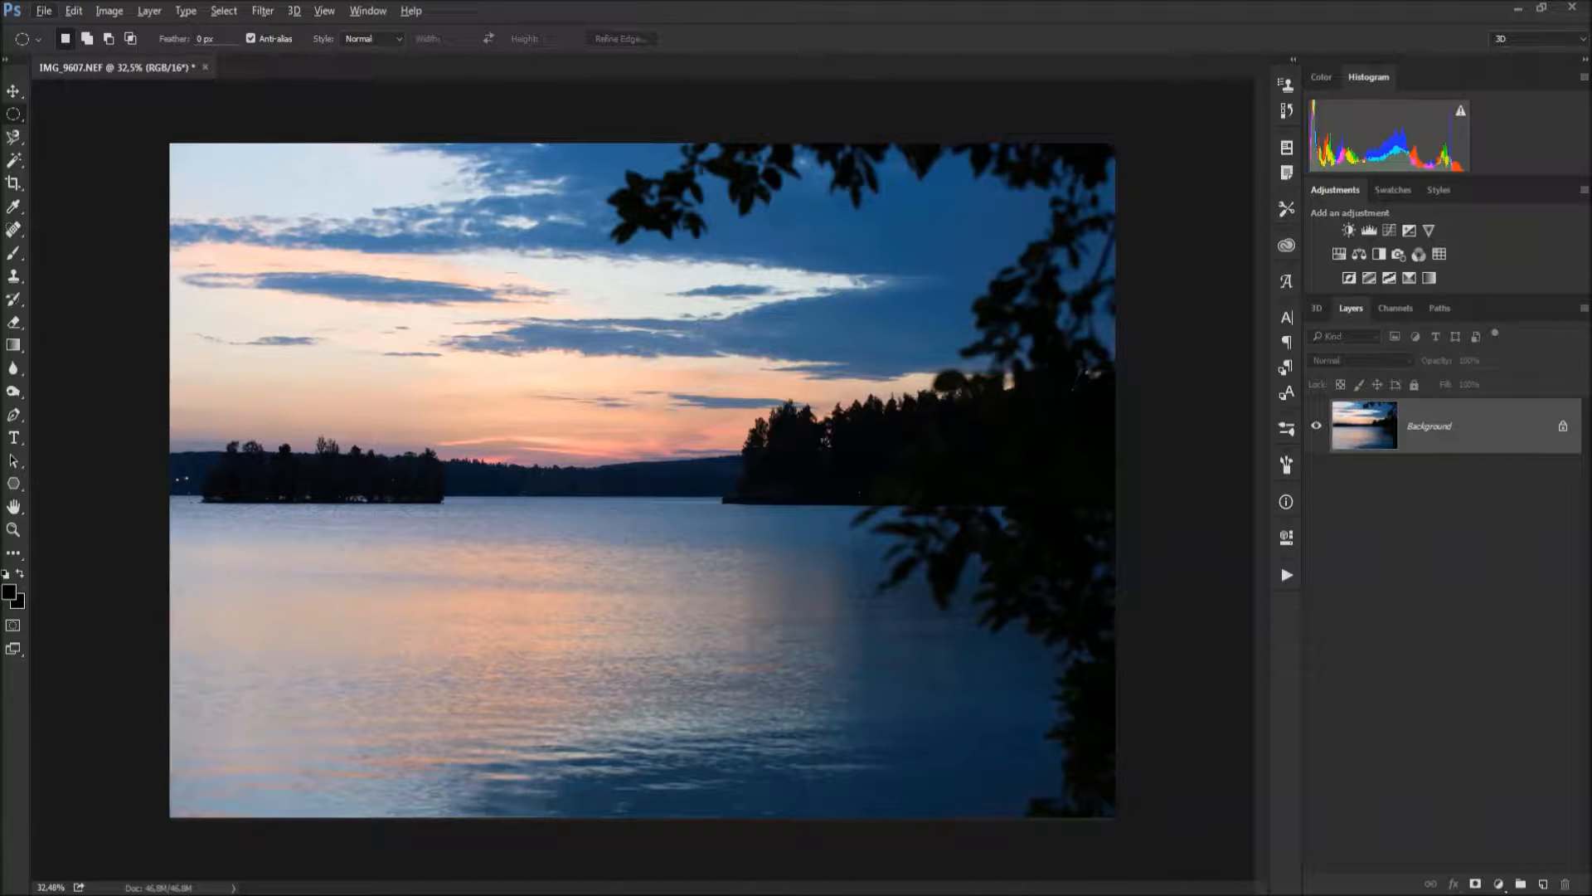
- Show the photo's RGB channels and the Actions panel with its action sets
click(1396, 309)
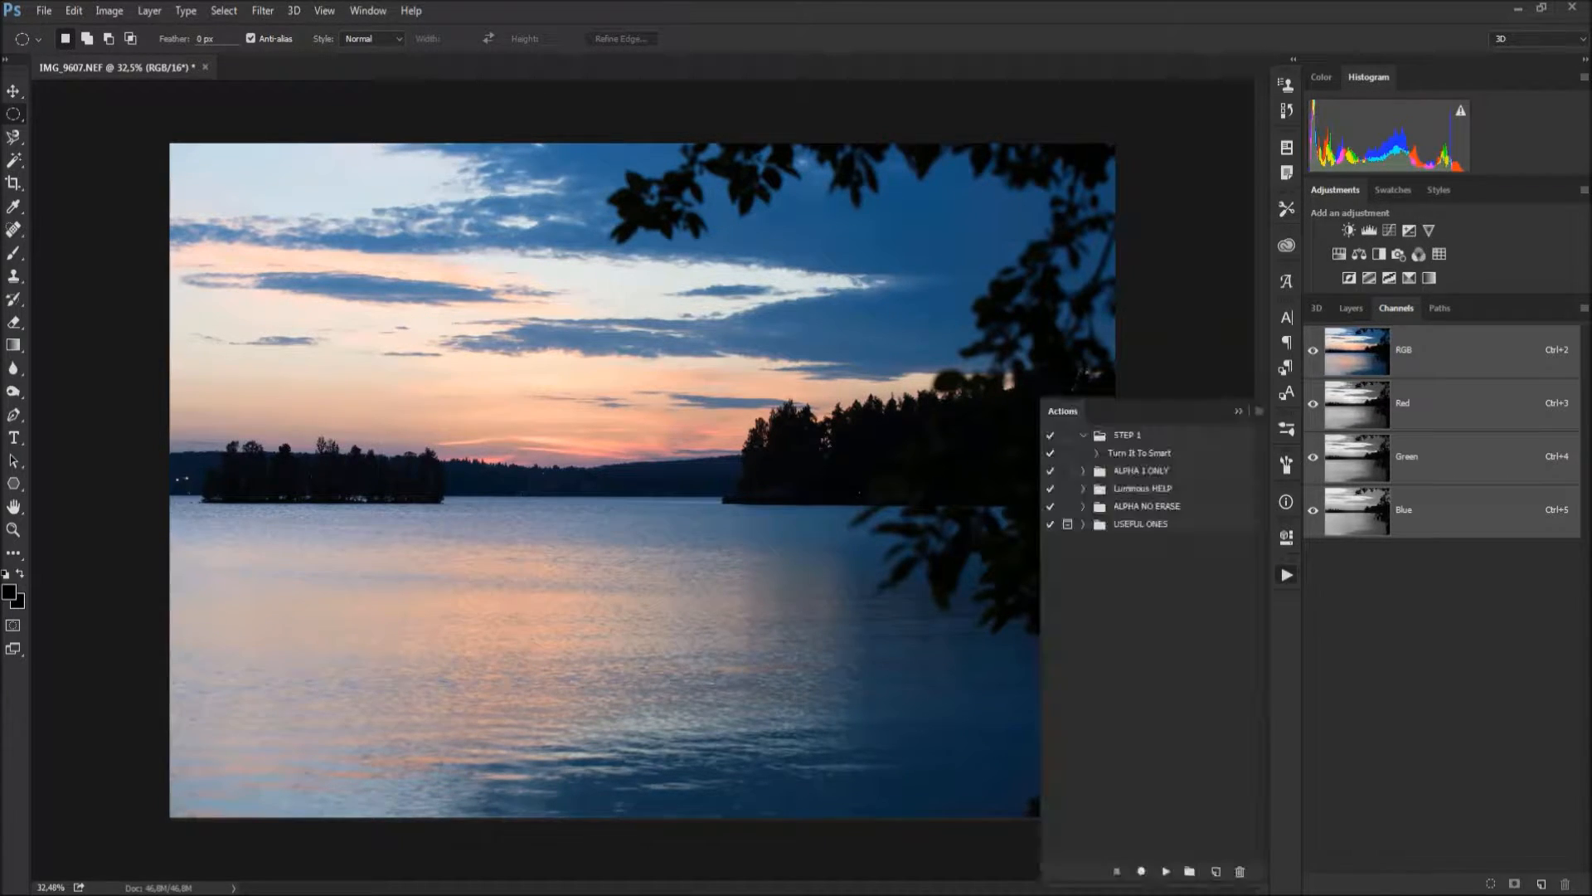
click(1237, 409)
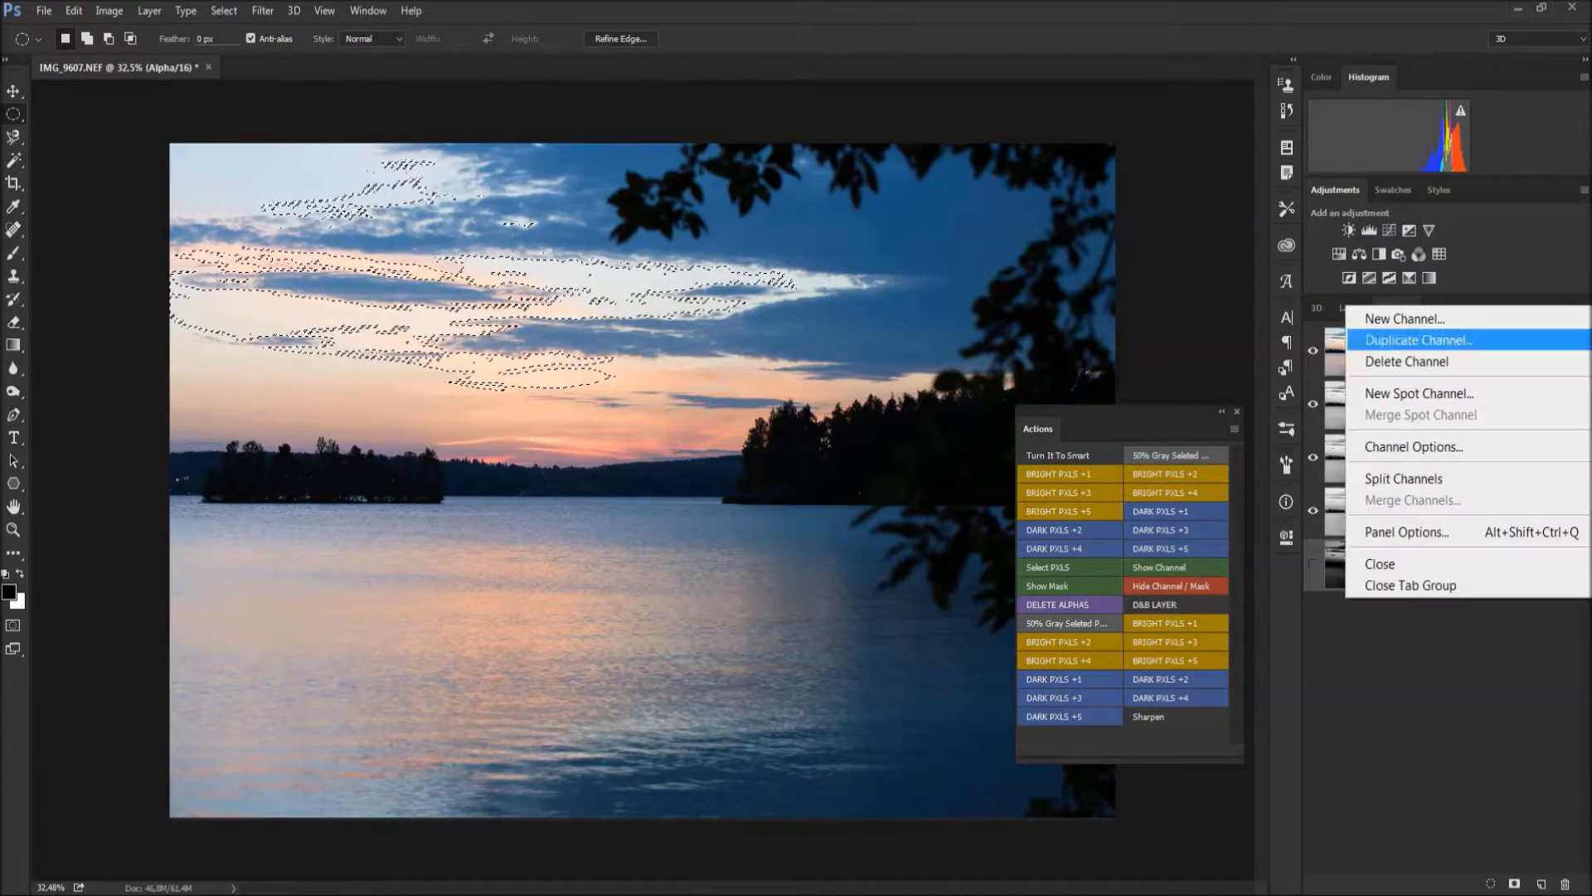
click(1407, 530)
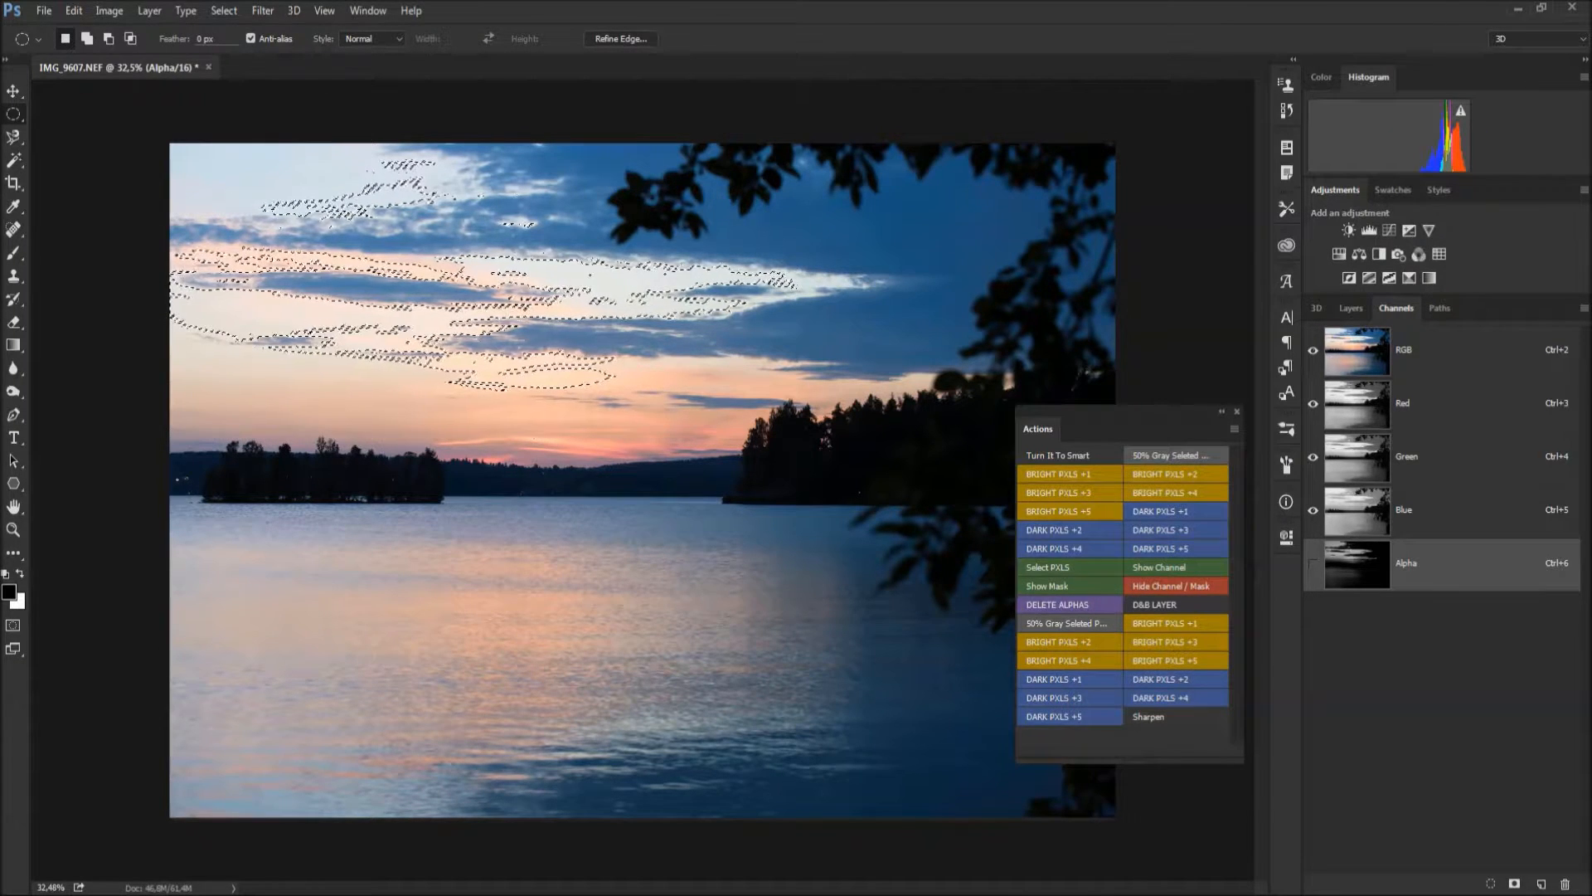
- Add a sky-masked Levels adjustment with shadow input 157 to deepen the sunset sky
click(1350, 309)
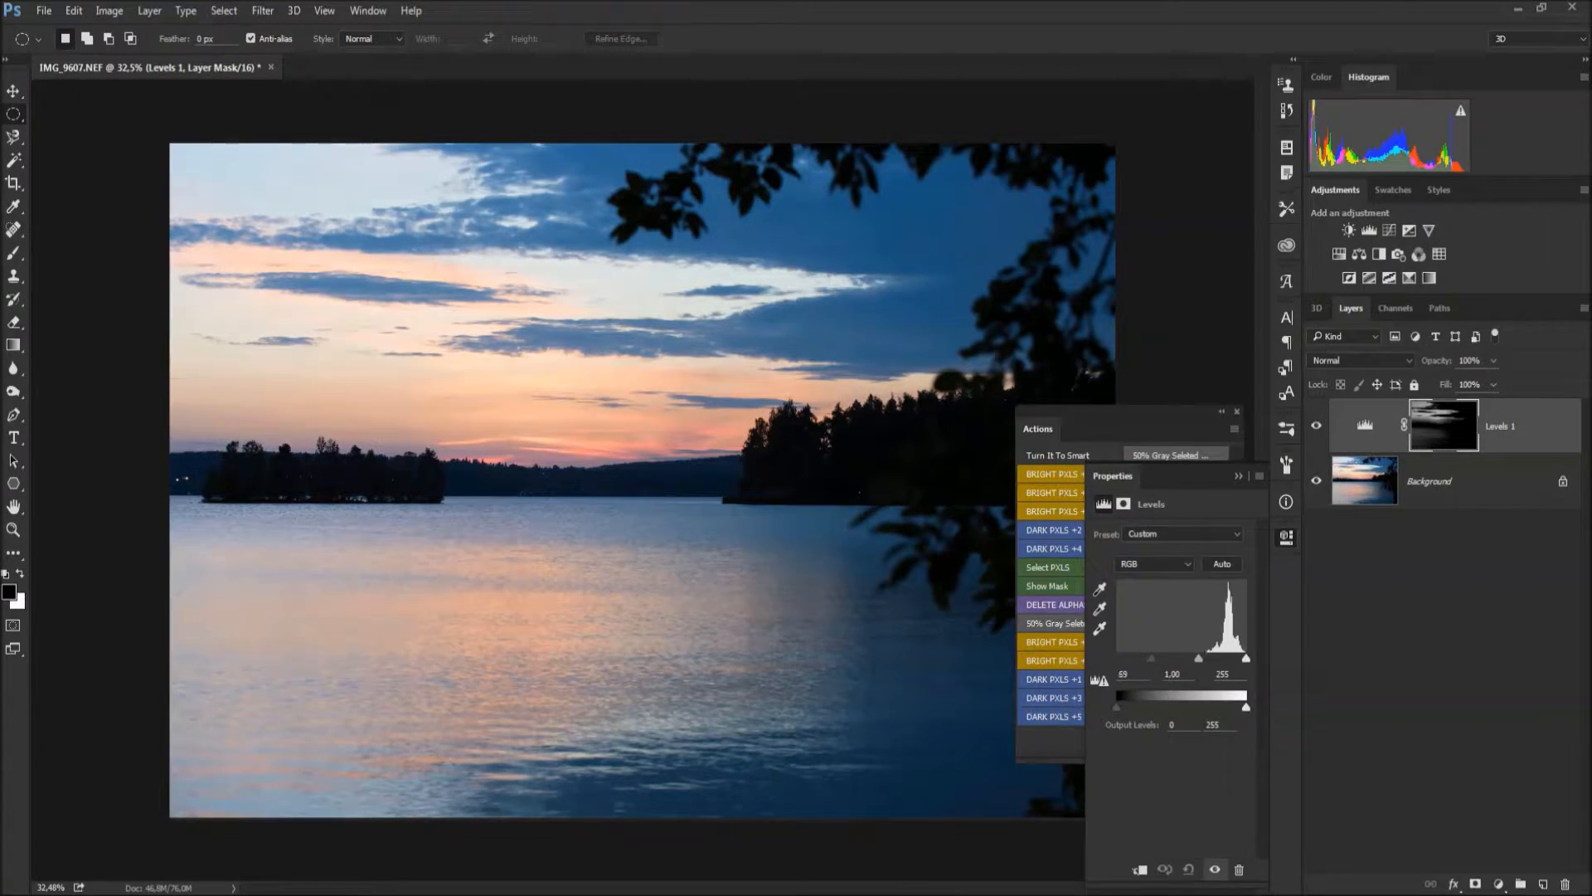
drag(1121, 659, 1194, 659)
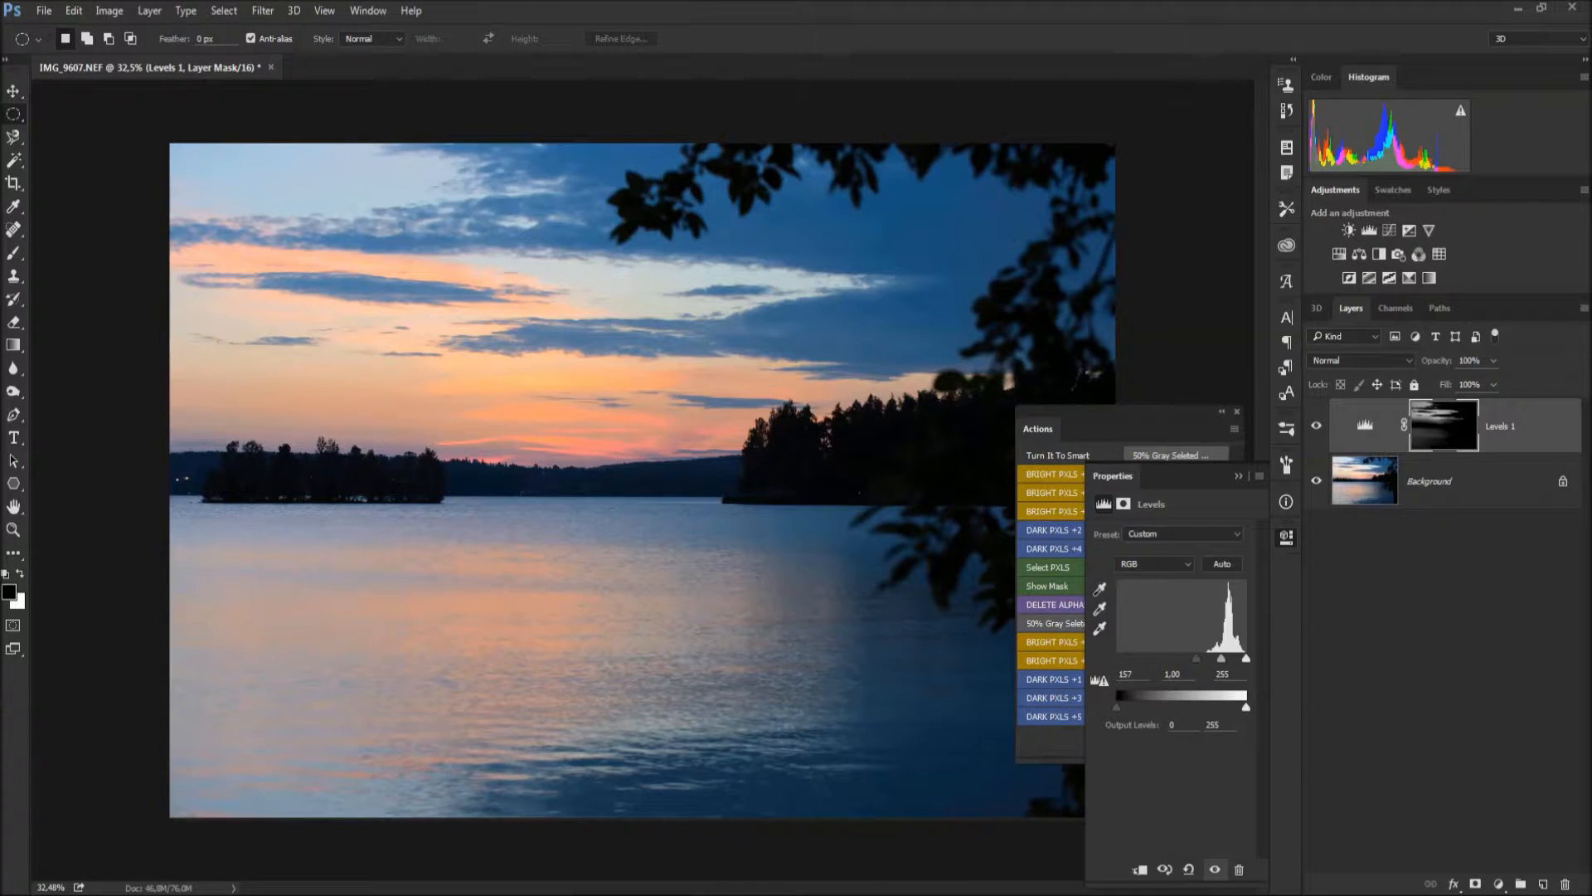
drag(1221, 690, 1195, 690)
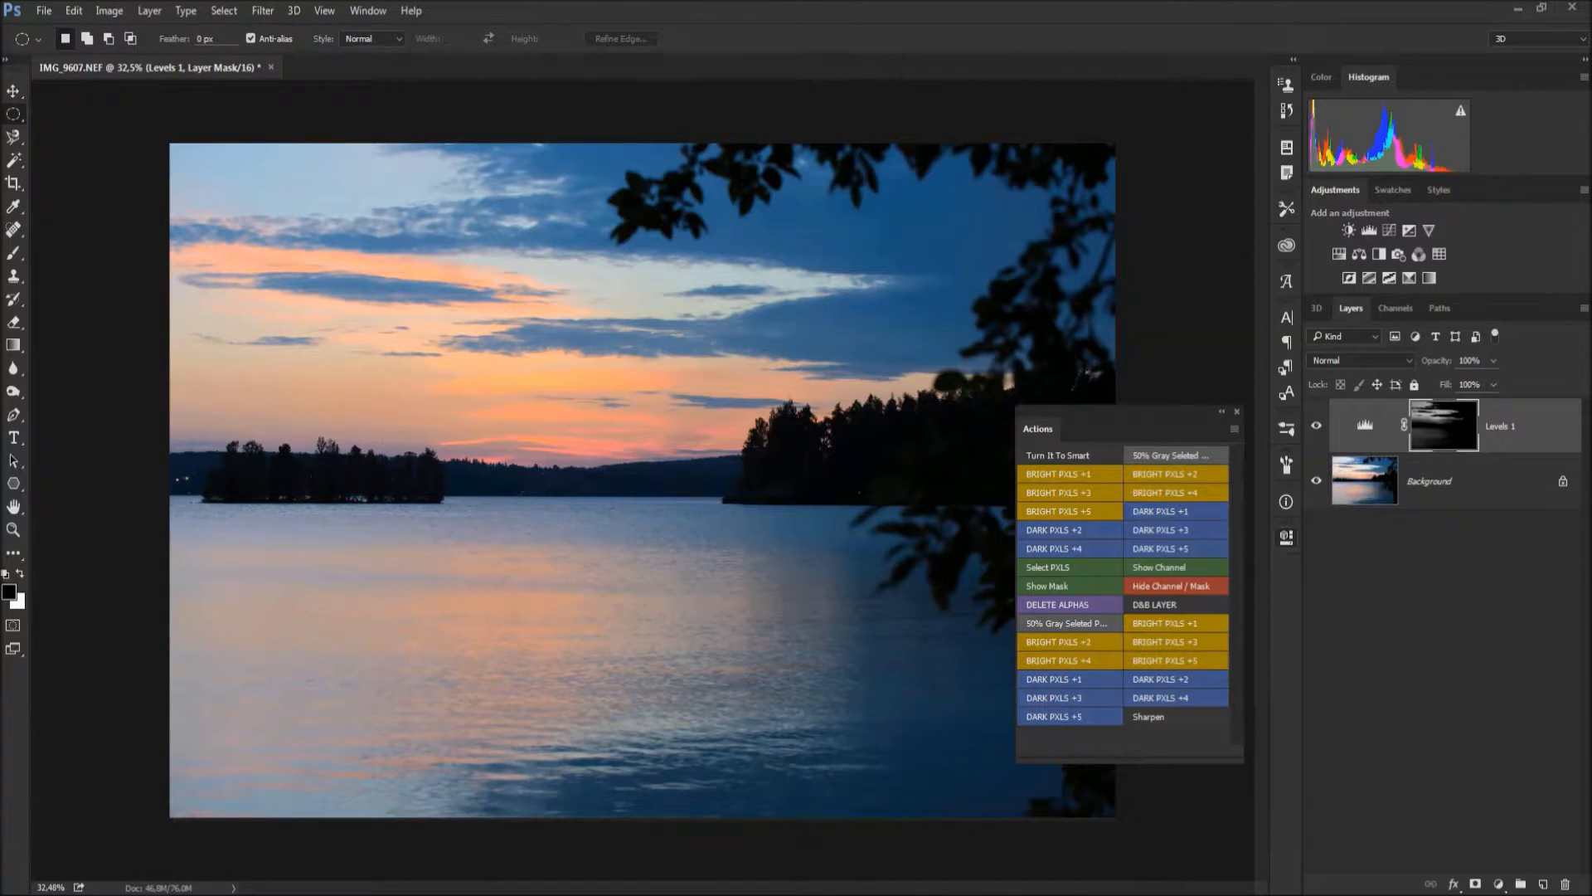
- Load a dark-tone luminosity selection of the trees and shaded water via a DARK PXLS action
click(1395, 308)
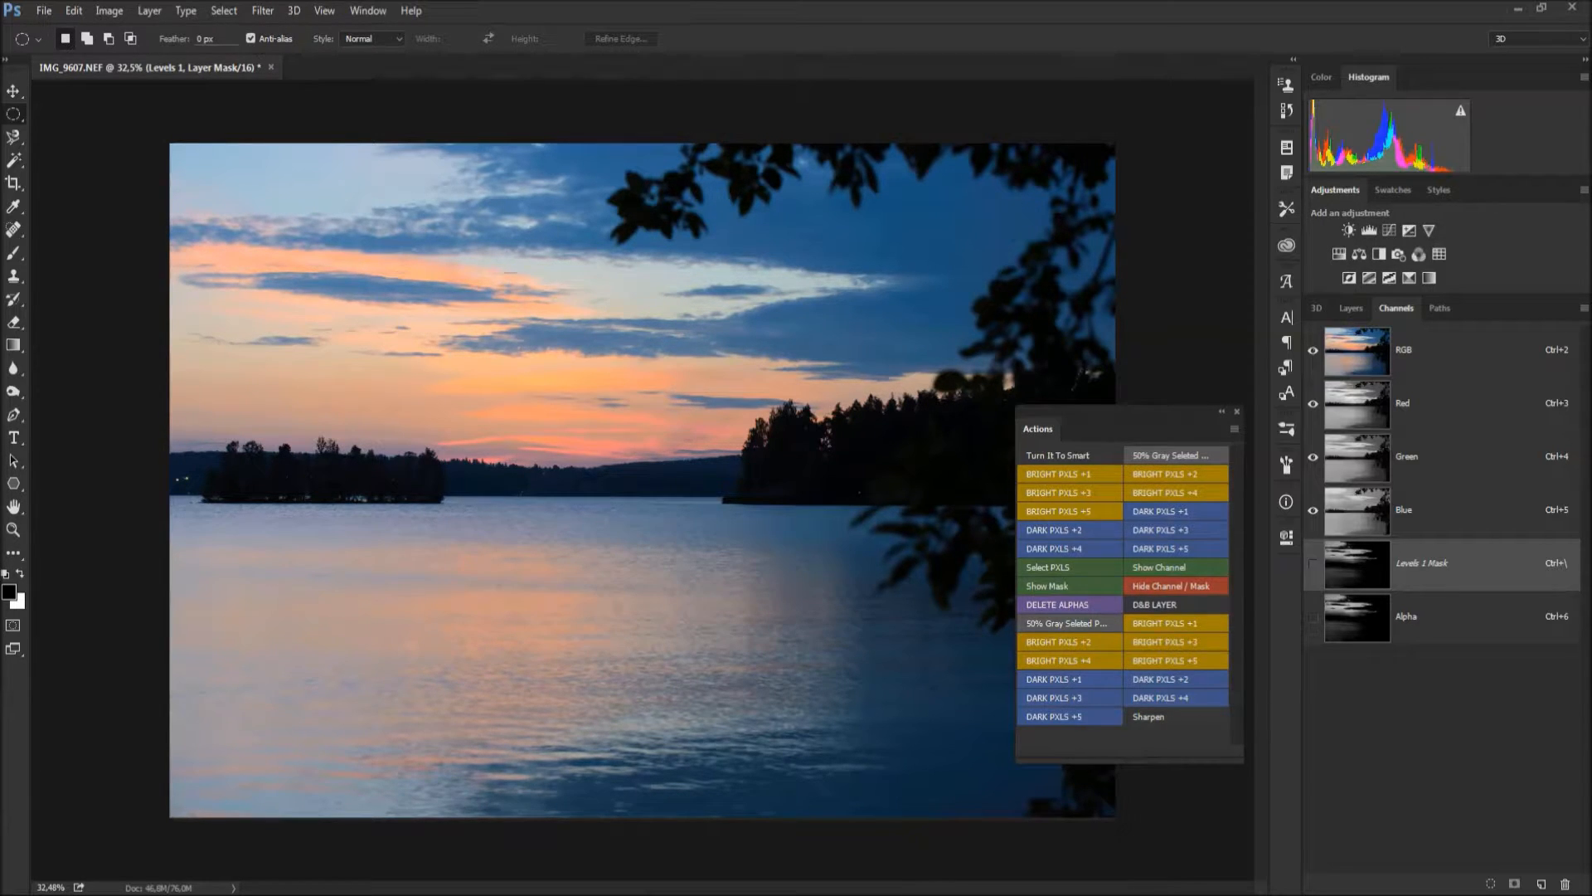
click(1421, 617)
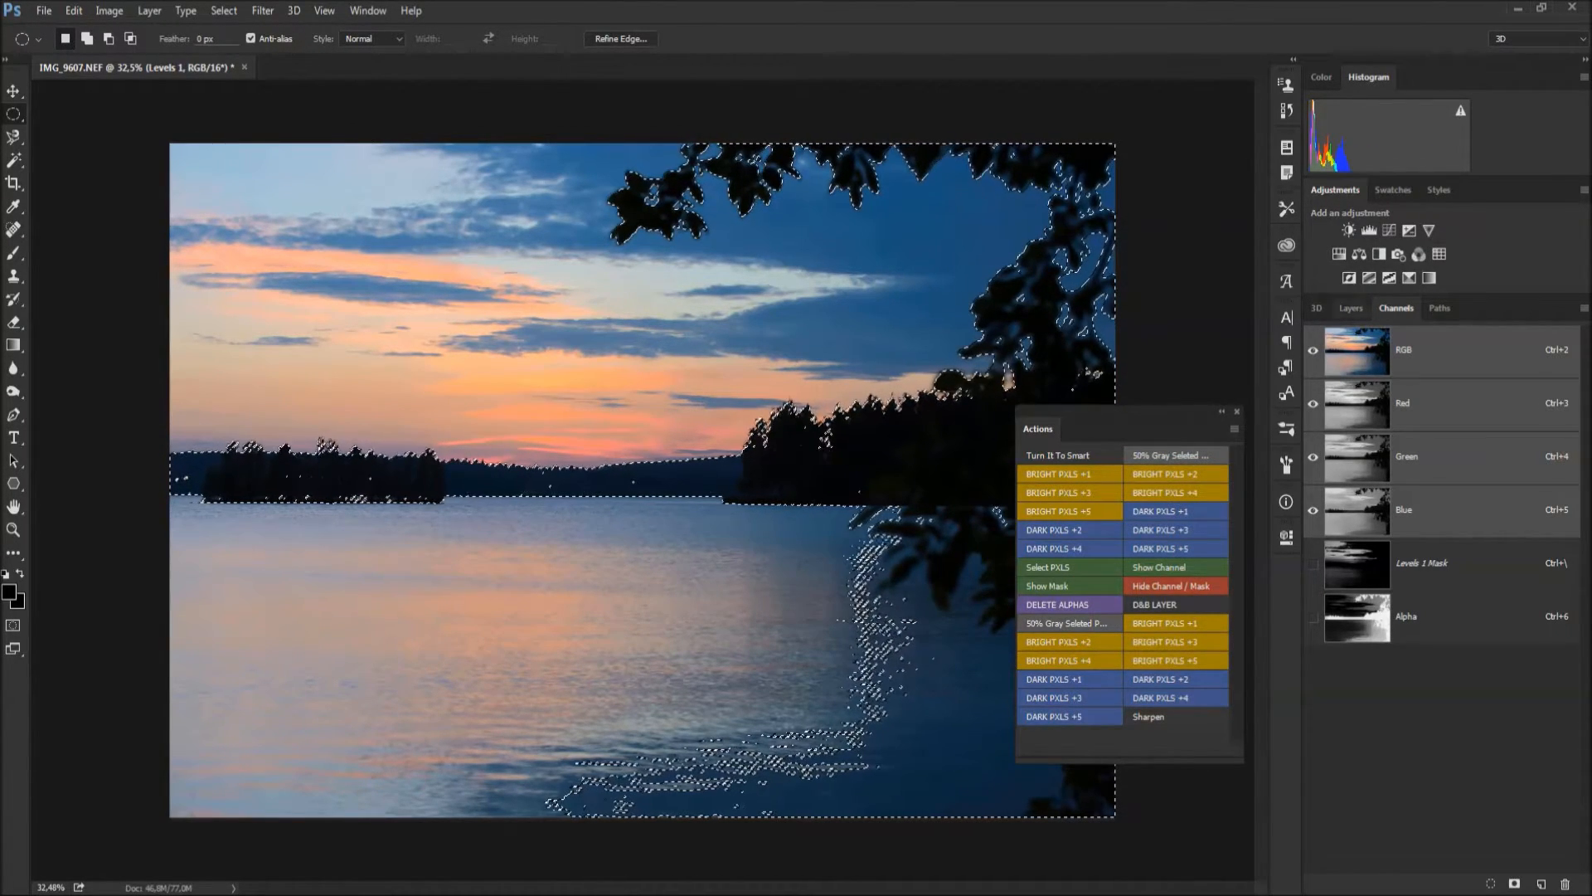
- Add a Curves adjustment masked to the dark tones and steepen it to brighten them
click(1350, 308)
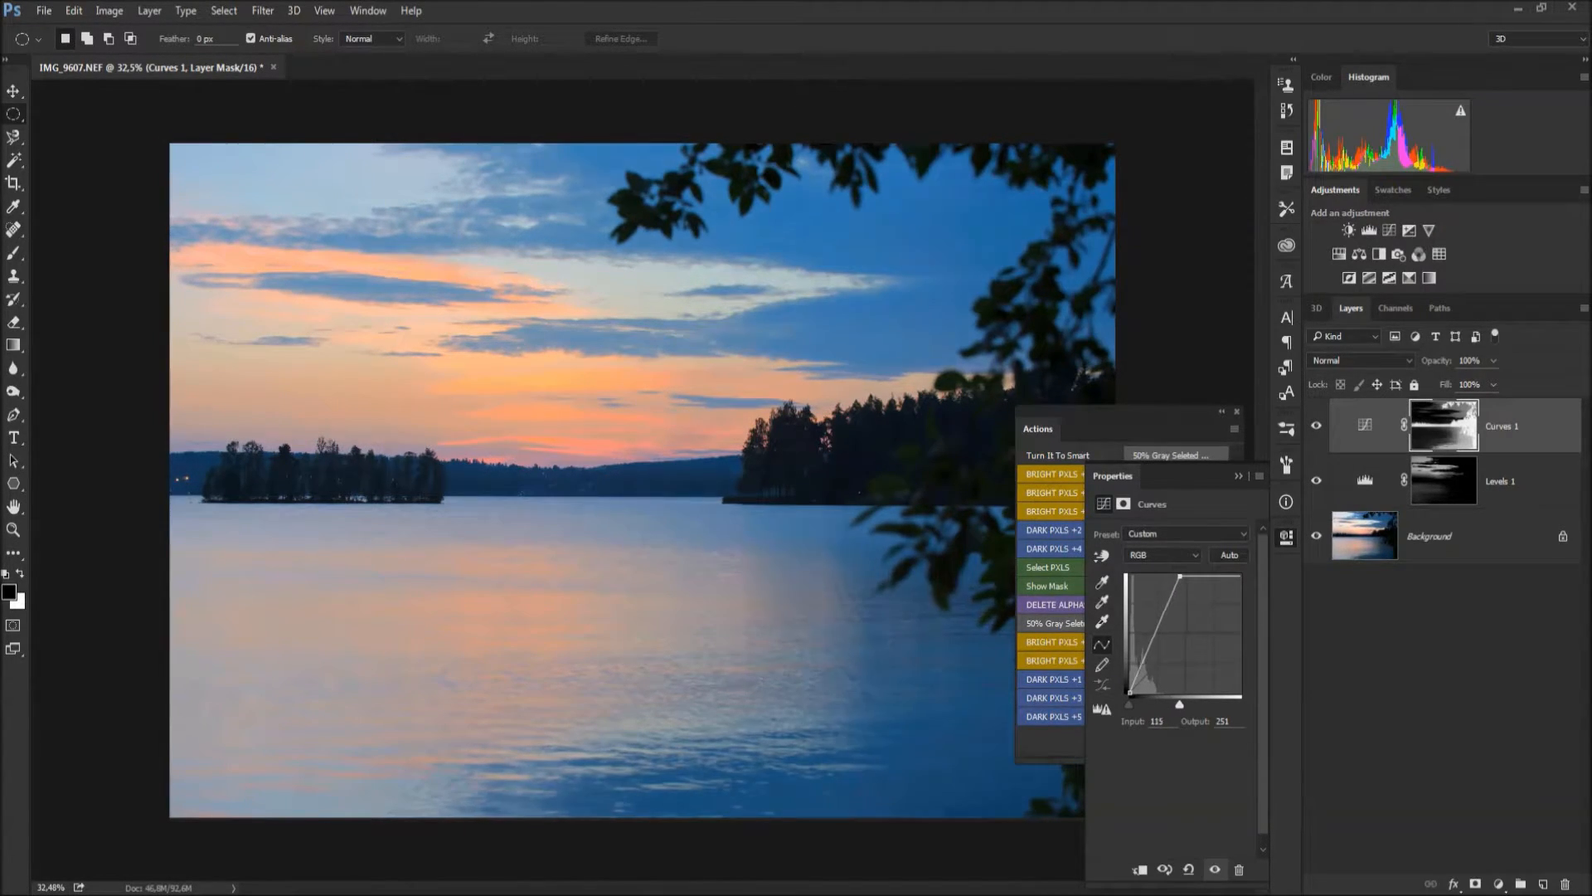
drag(1128, 703, 1177, 703)
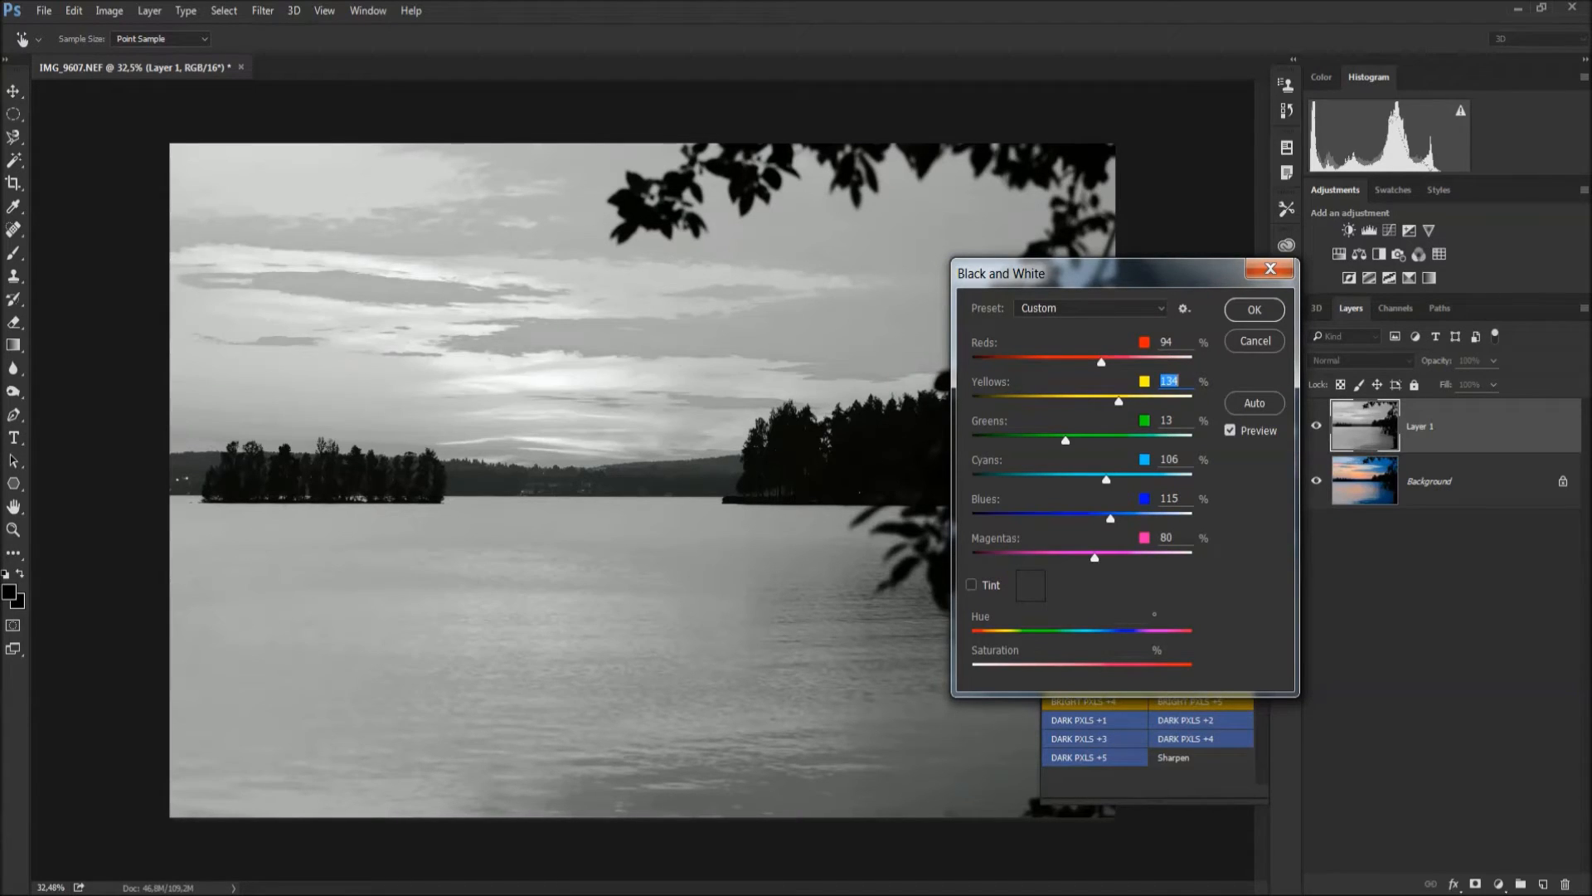
- Tune the reds in the Black and White conversion, then high-pass filter the layer for Soft Light sharpening
drag(1073, 360, 1150, 360)
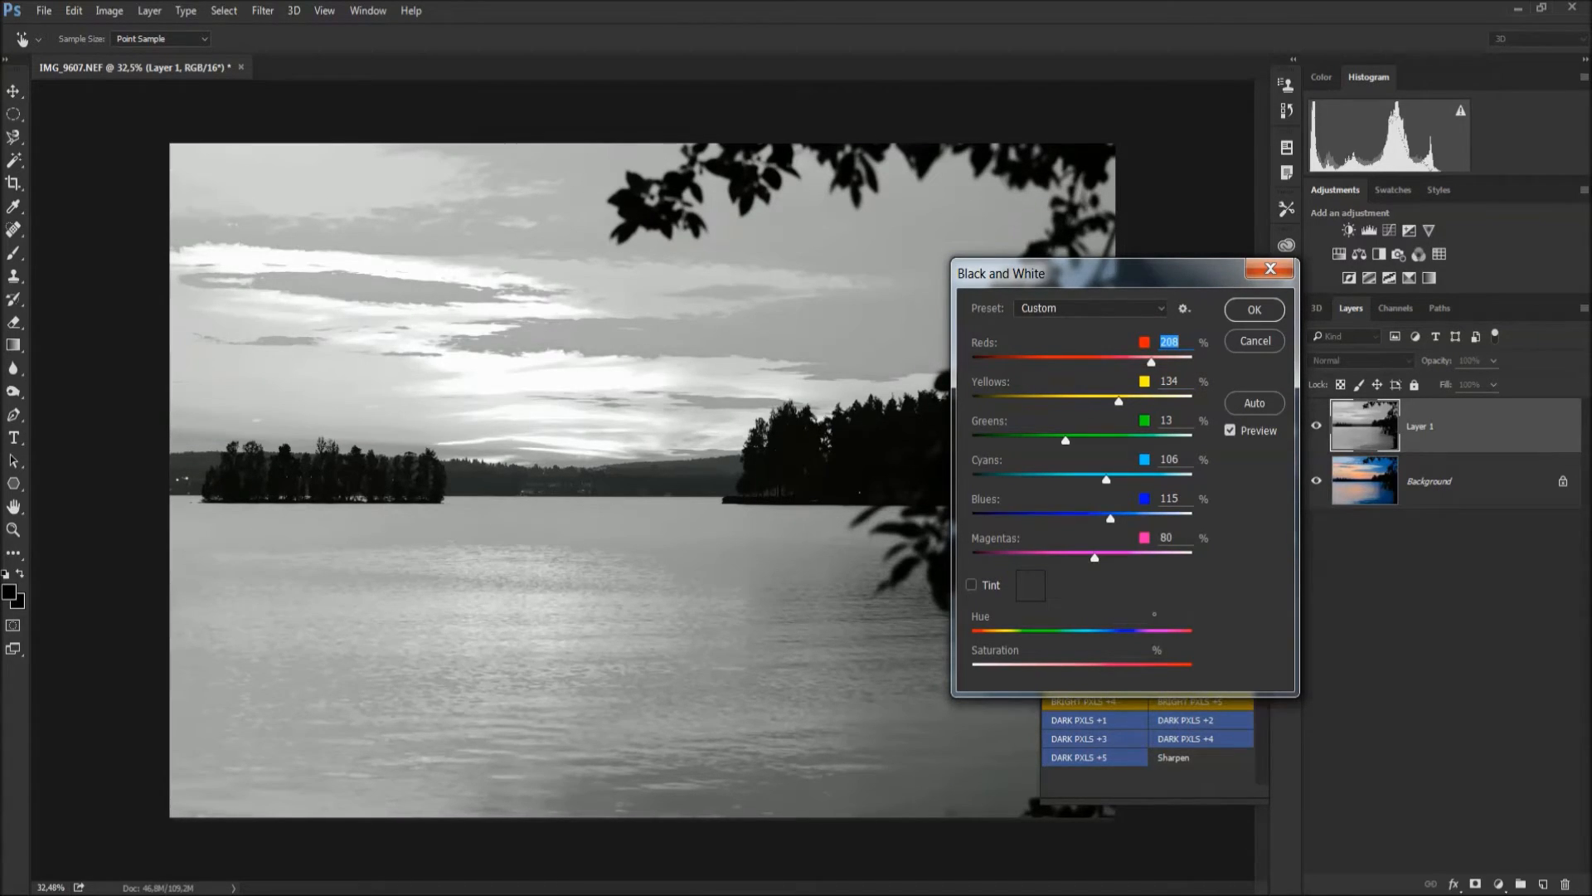
drag(1151, 364, 1081, 363)
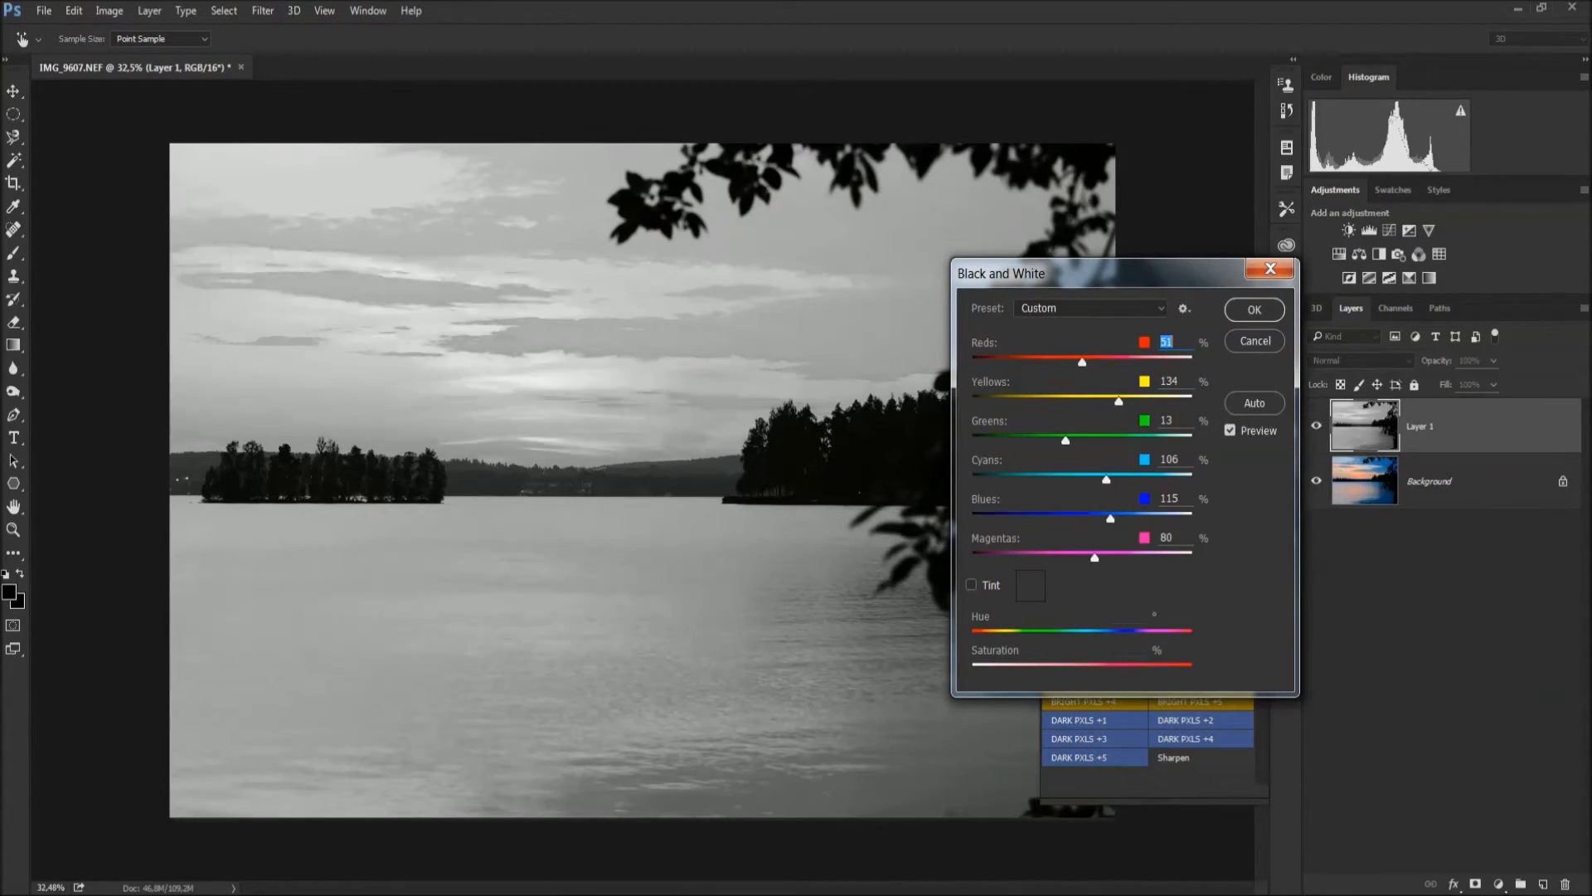
drag(1106, 518, 1035, 517)
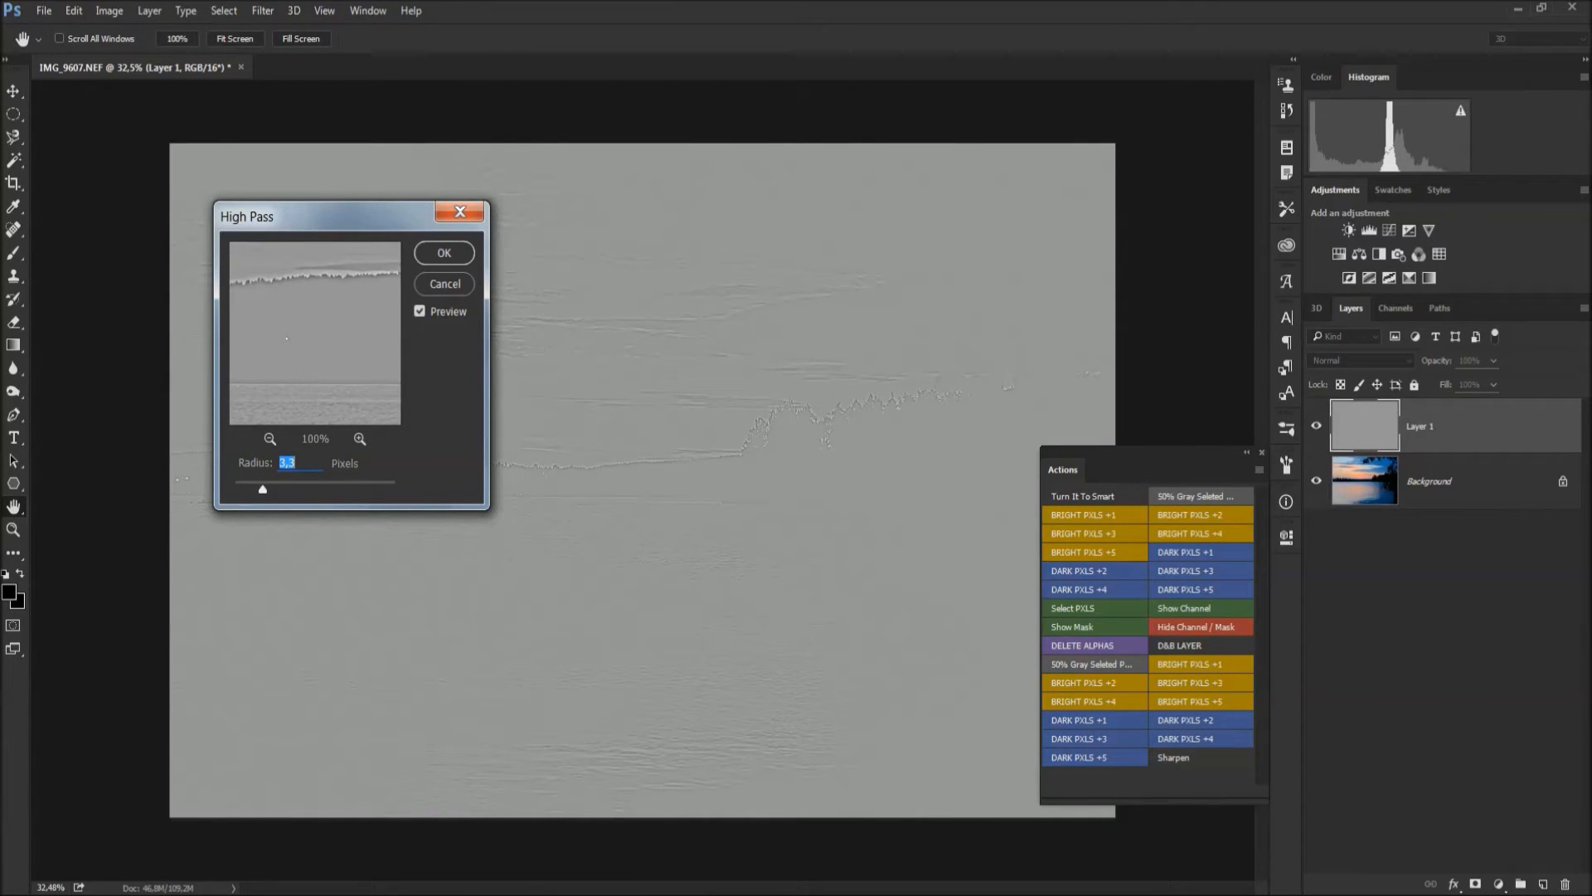
click(443, 252)
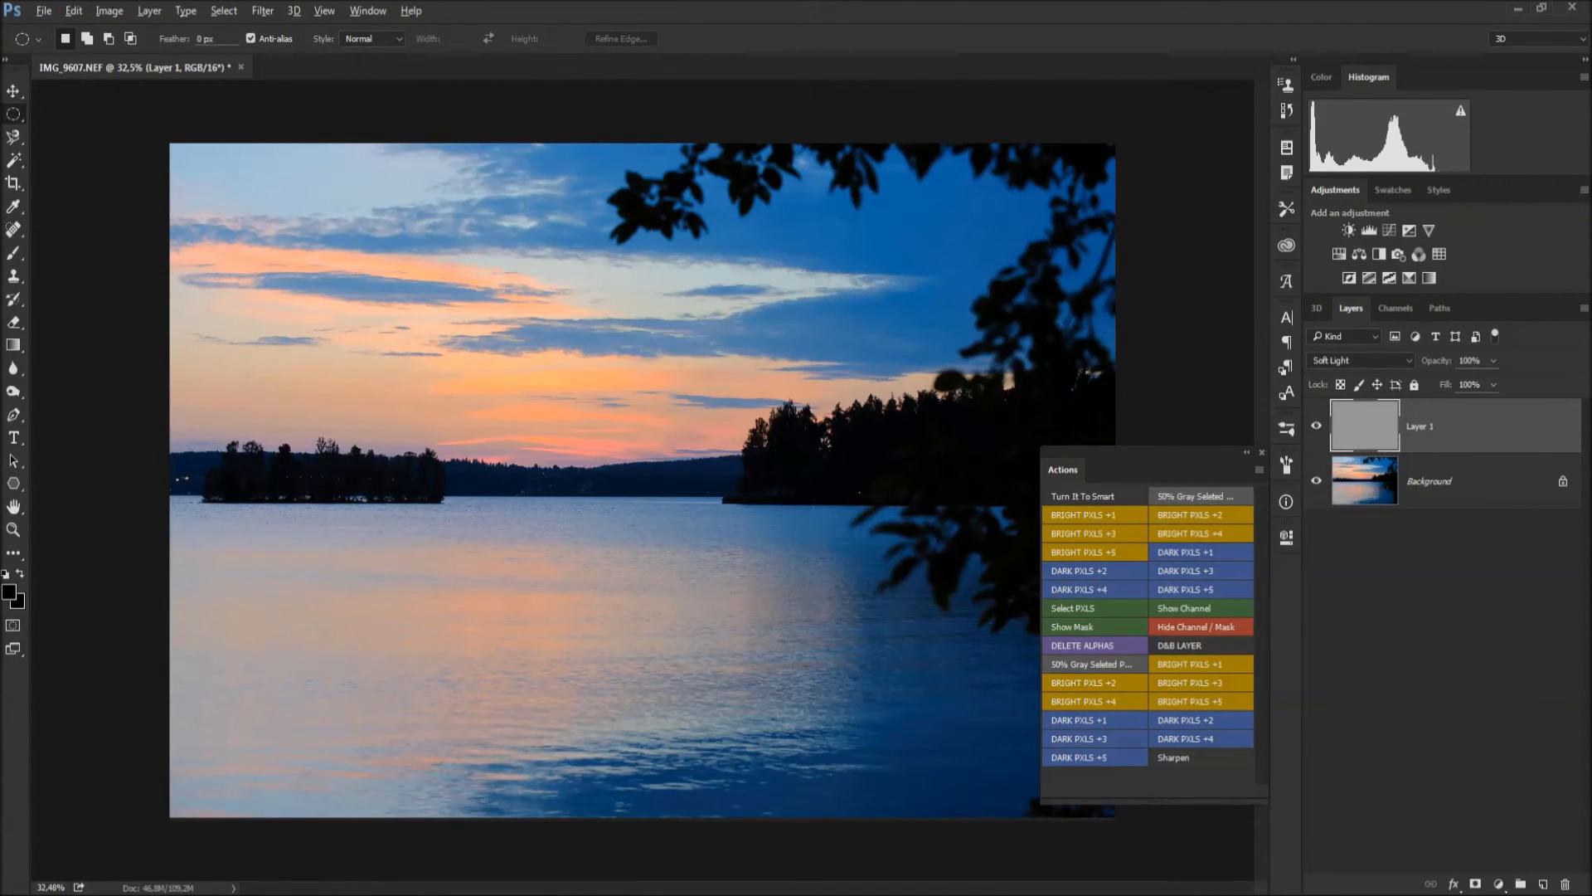